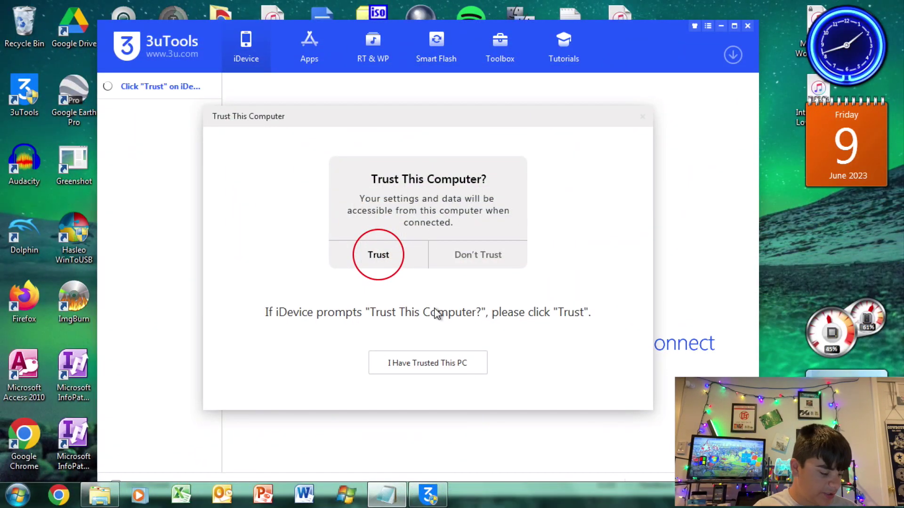
Step: Close the 3uTools window while it waits for Trust This Computer
click(427, 363)
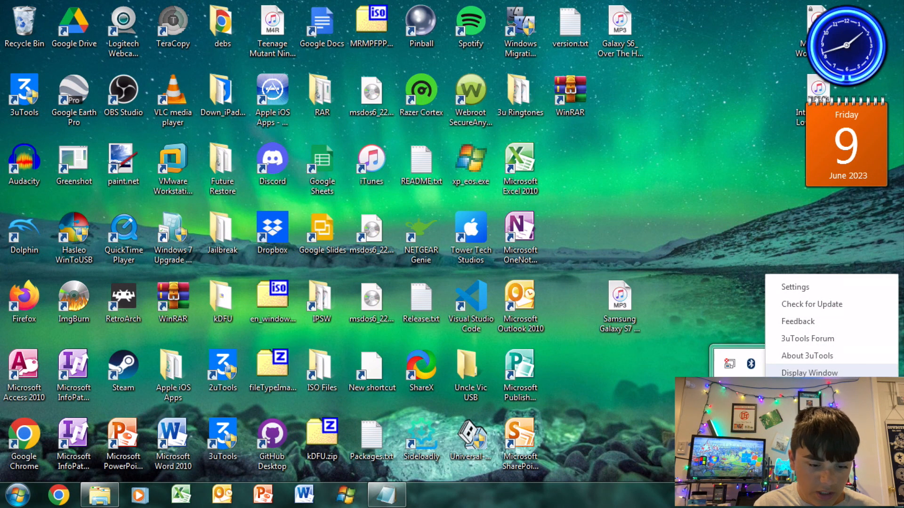
Step: Exit 3uTools from the tray, relaunch it from the desktop shortcut and allow UAC changes
click(421, 164)
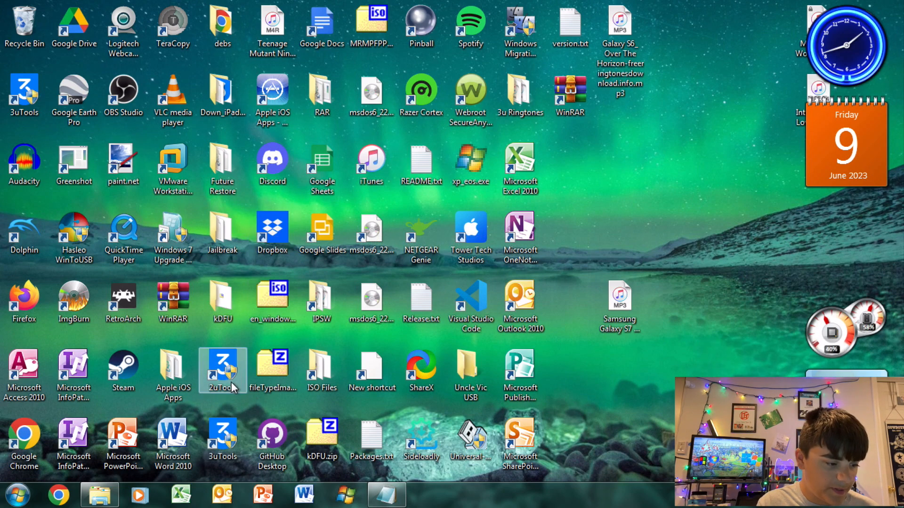
double_click(223, 371)
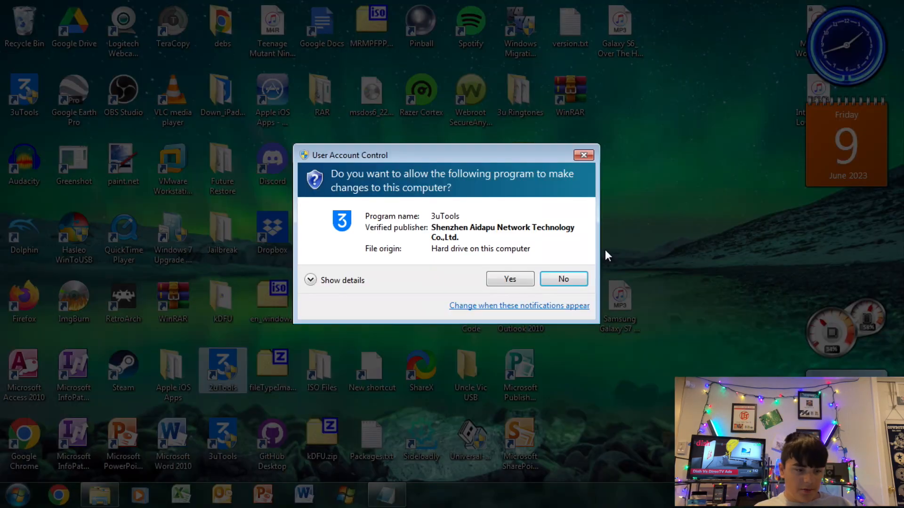
click(563, 279)
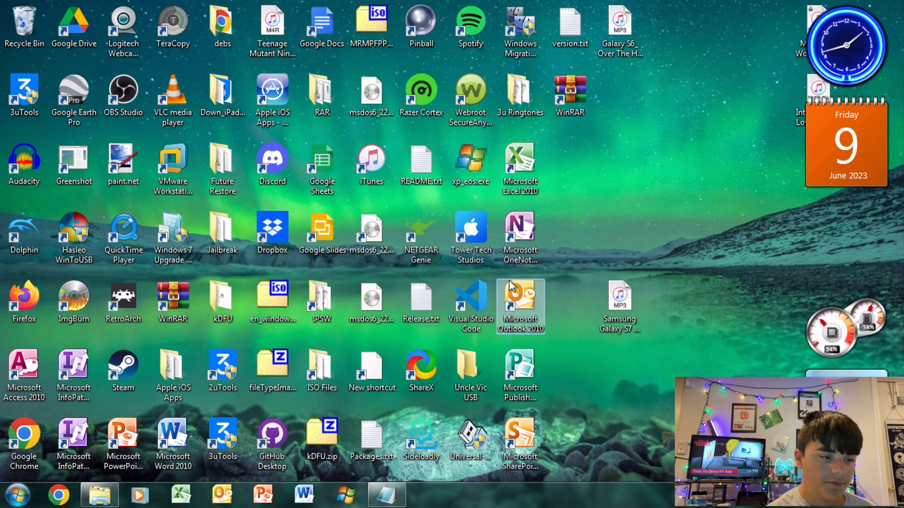
double_click(23, 93)
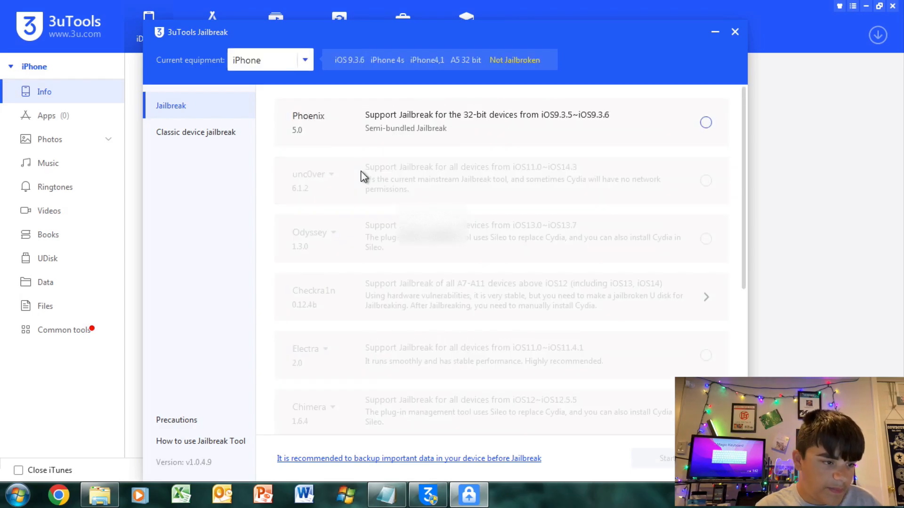
Step: Choose Phoenix 5.0 as the jailbreak for the iPhone 4s on iOS 9.3.6
click(705, 122)
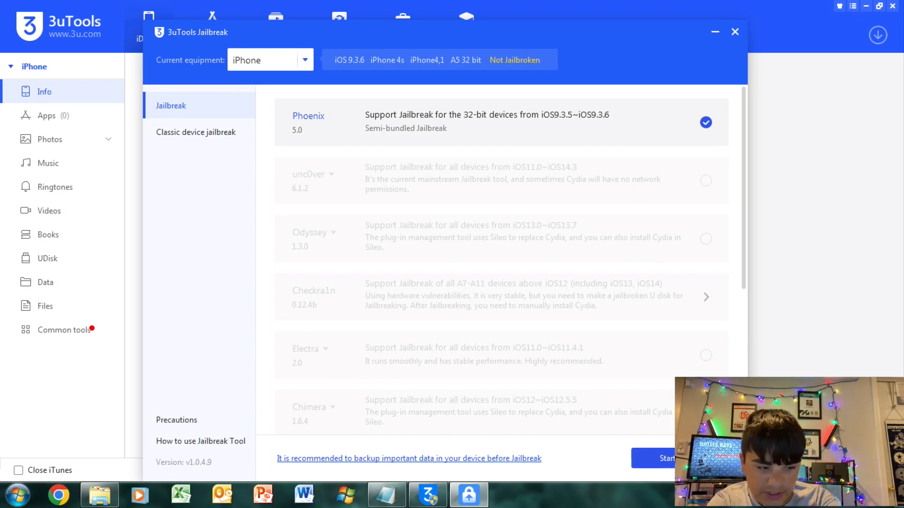
Step: Start the Phoenix jailbreak, which begins generating the installation package
click(666, 458)
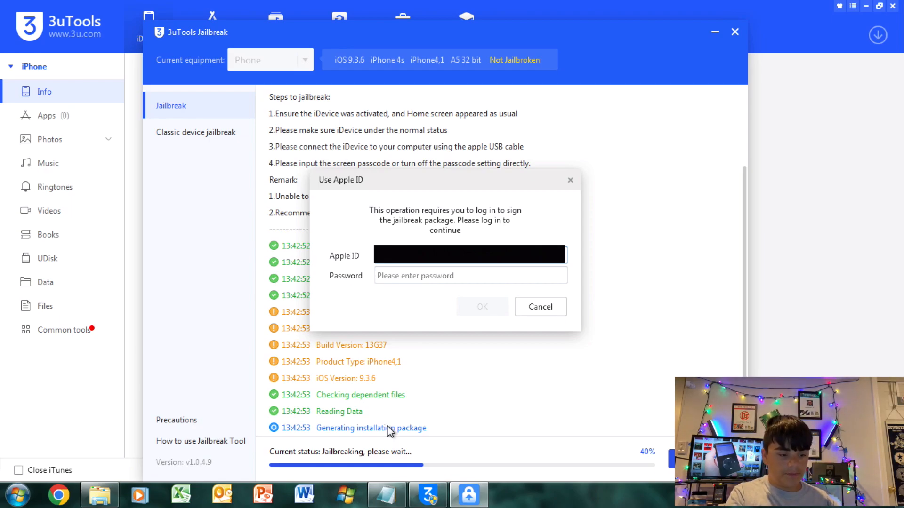
Step: Enter the Apple ID password, correcting a typo, and submit the sign-in
click(469, 276)
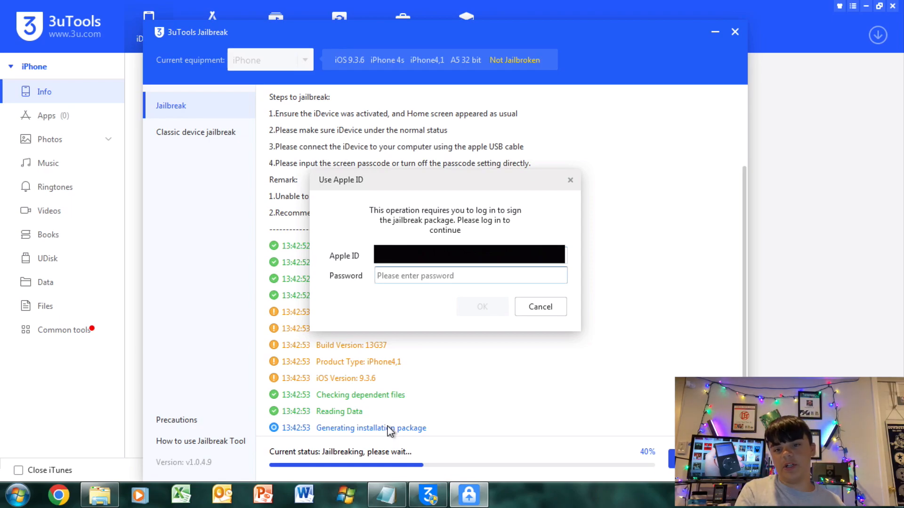
text(••••)
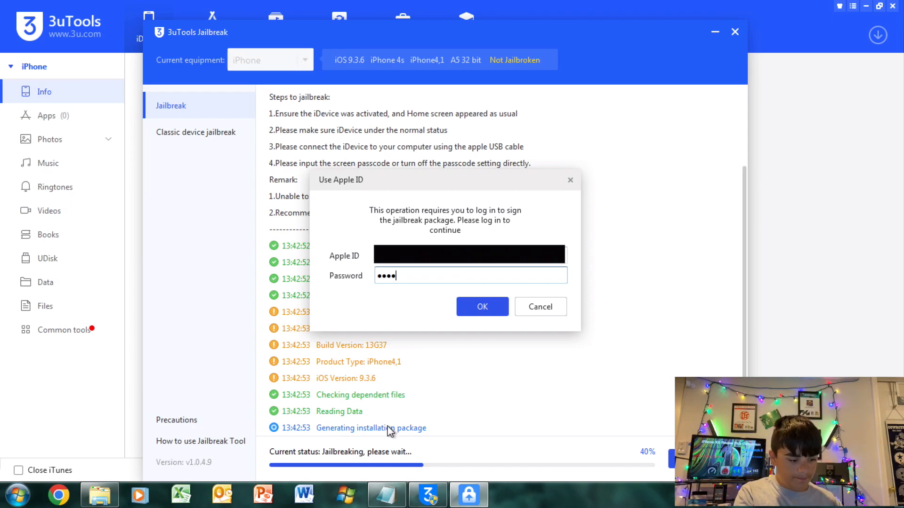
key(Backspace)
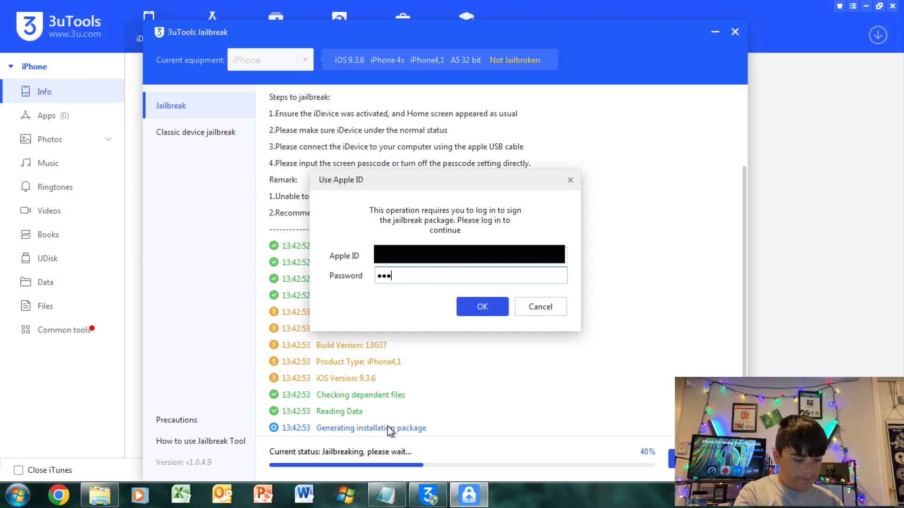
click(482, 306)
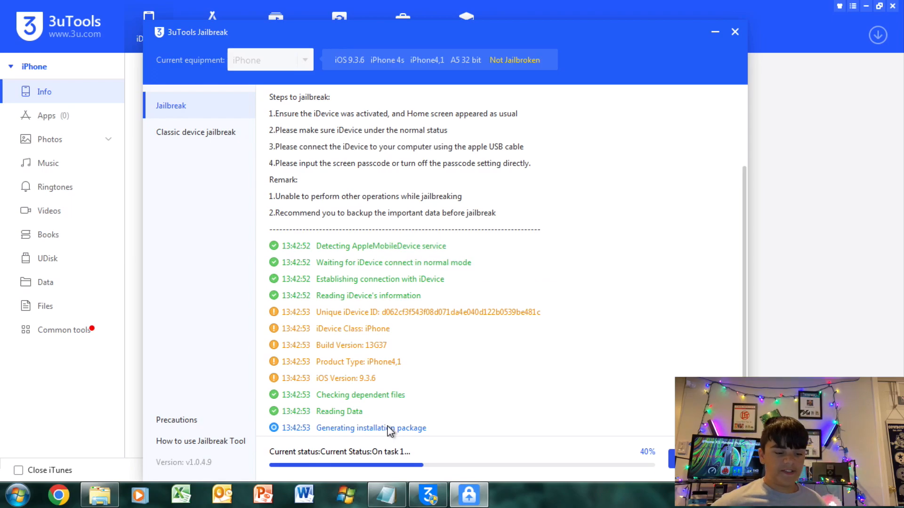